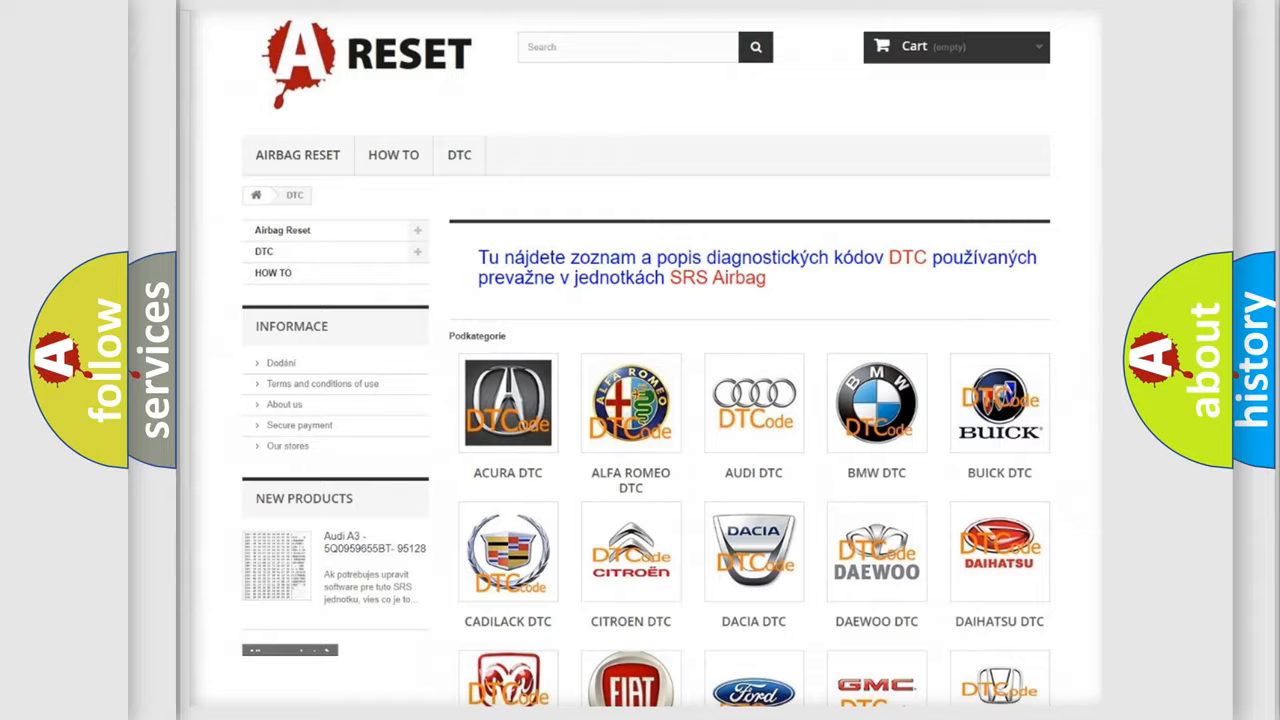
# Open the Jeep DTC subcategory page and browse its airbag trouble code list.
pyautogui.scroll(-3)
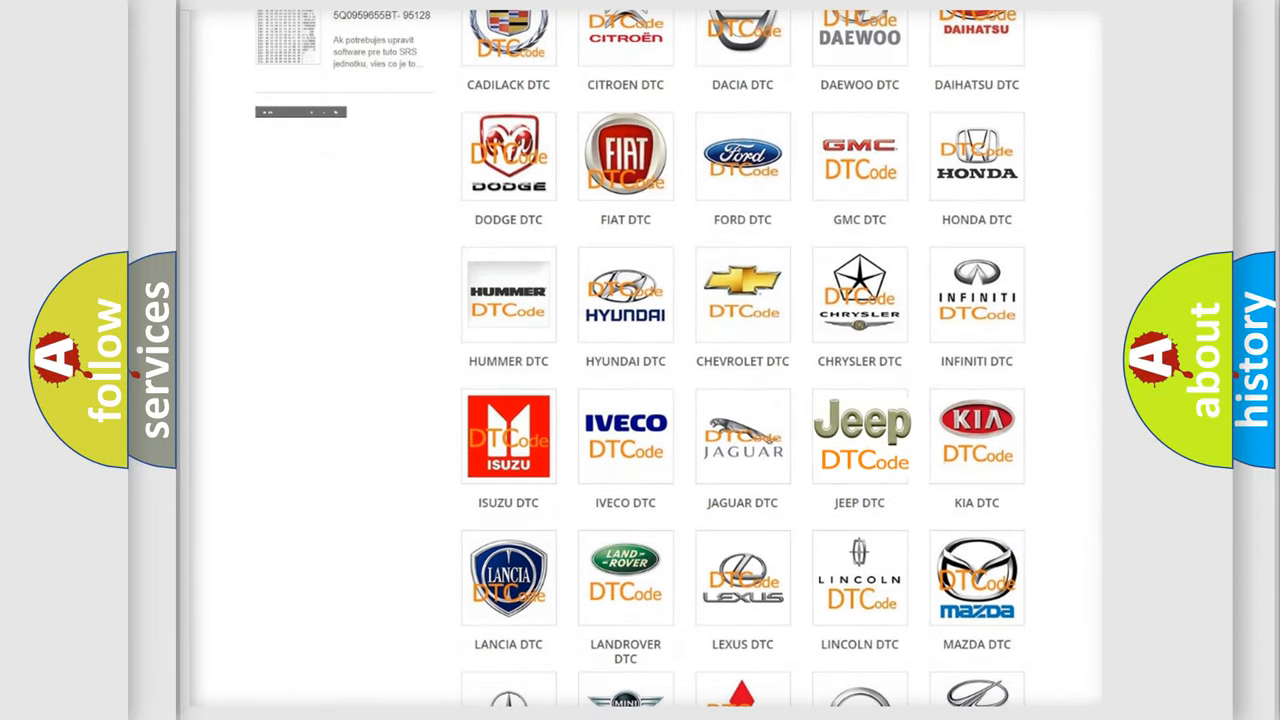
pyautogui.click(859, 437)
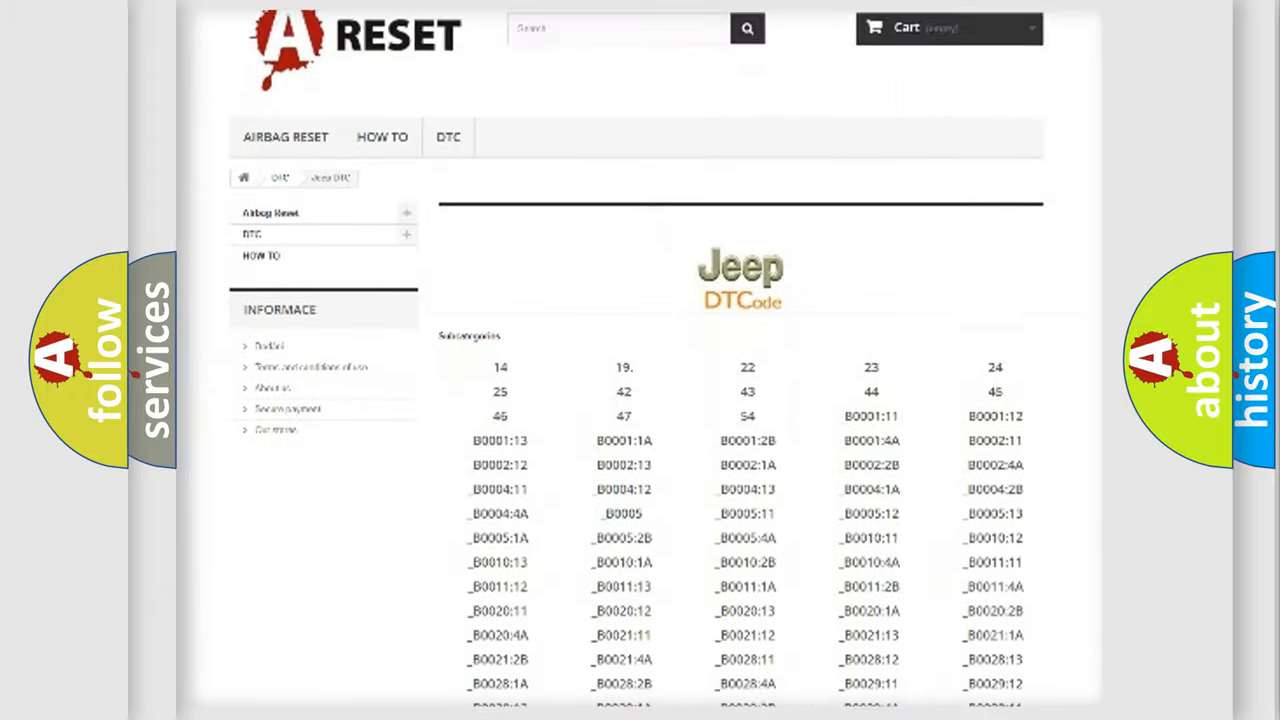
pyautogui.scroll(-3)
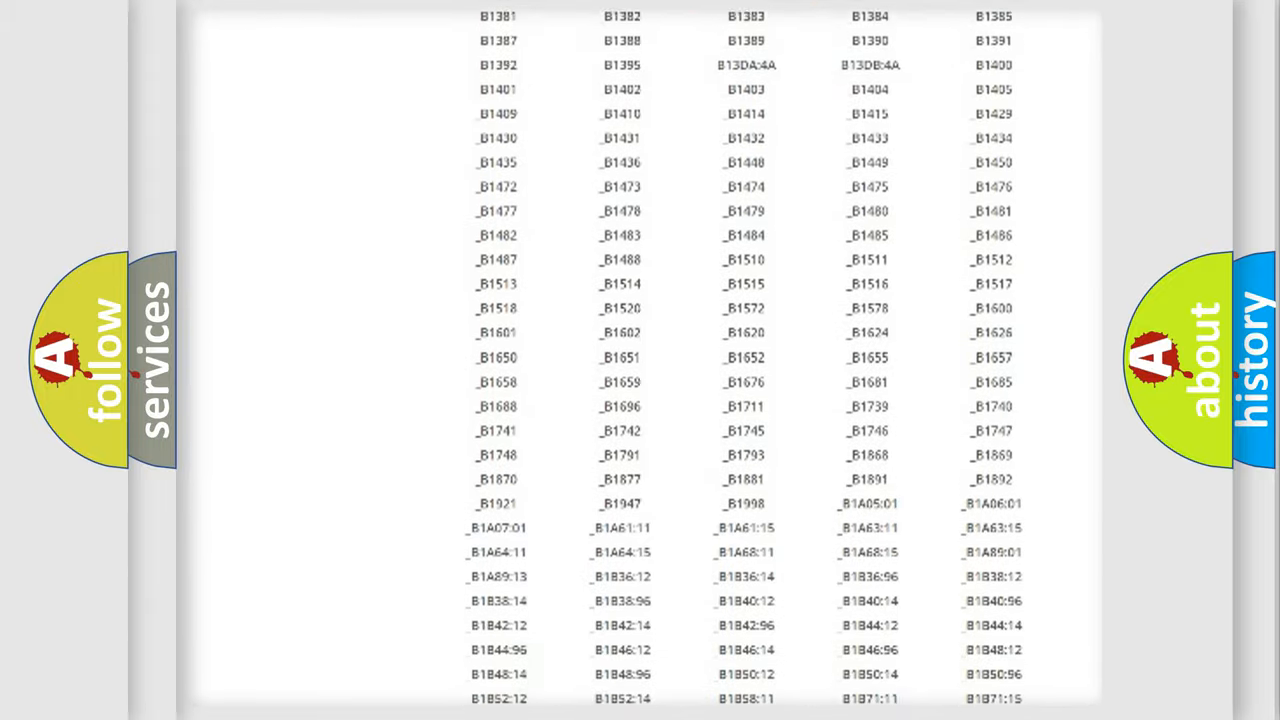